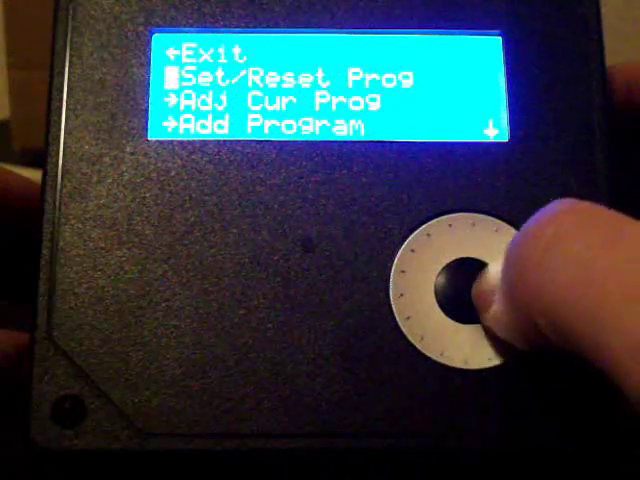
Scroll past Domstic Lt, Pale Ale and Blonde, then select Back to the main menu.
left_click(470, 300)
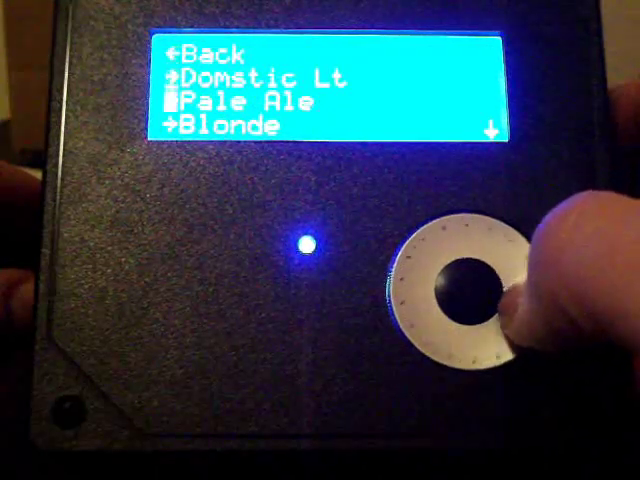
scroll("down", 3)
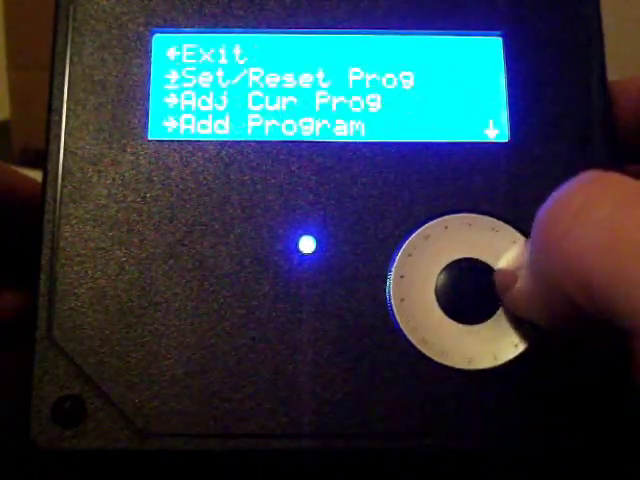
Scroll the main menu down past Adj Cur Prog and Add Program to Remove Program and Usage.
scroll("down", 3)
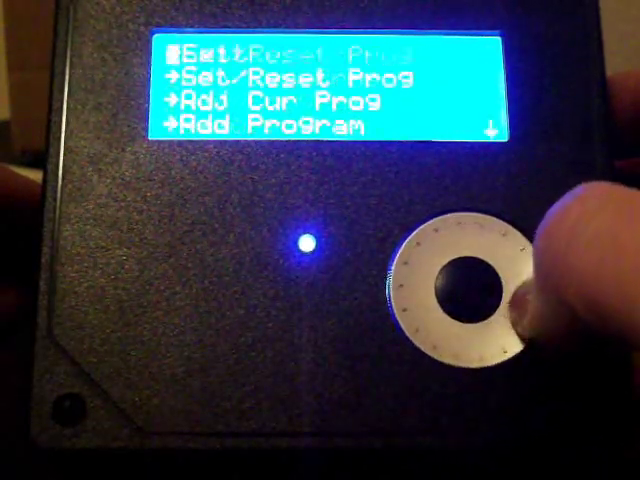
scroll("down", 3)
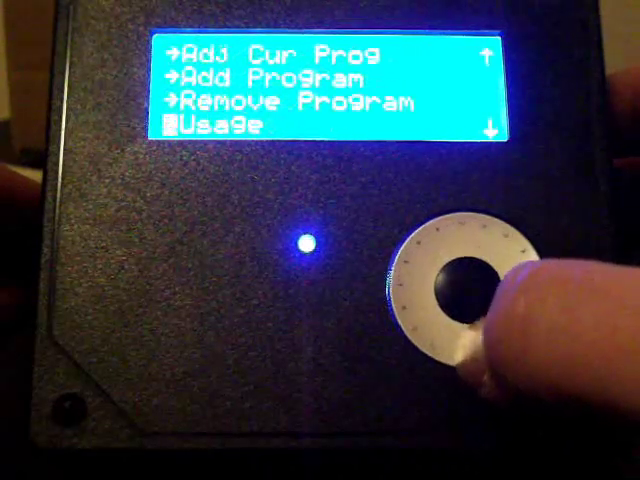